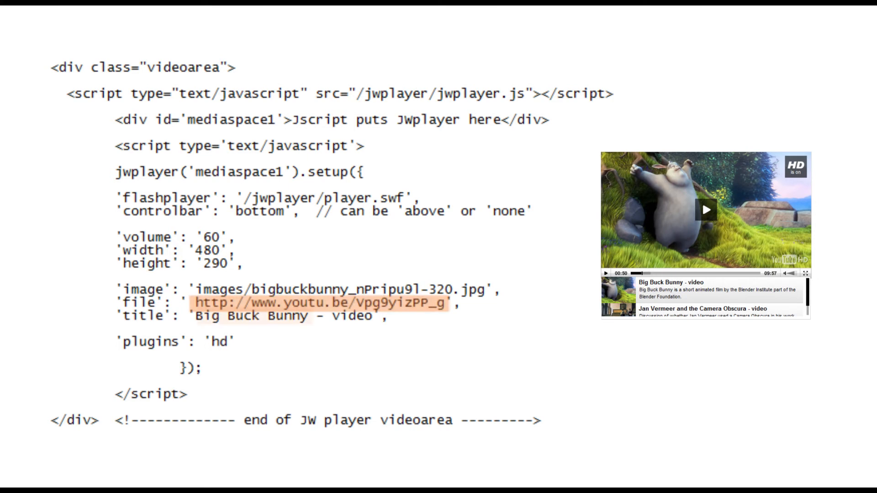
double_click(252, 316)
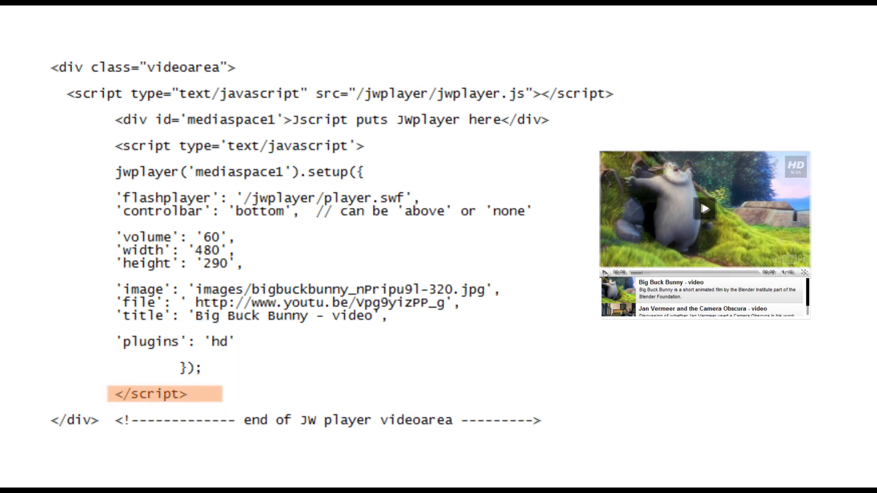
- Highlight the closing </script> tag and the </div> ending the video area
left_click(704, 208)
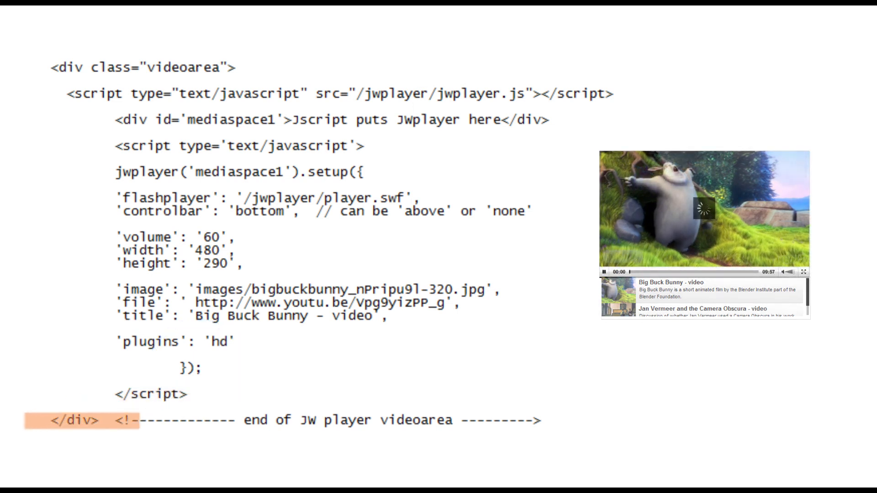